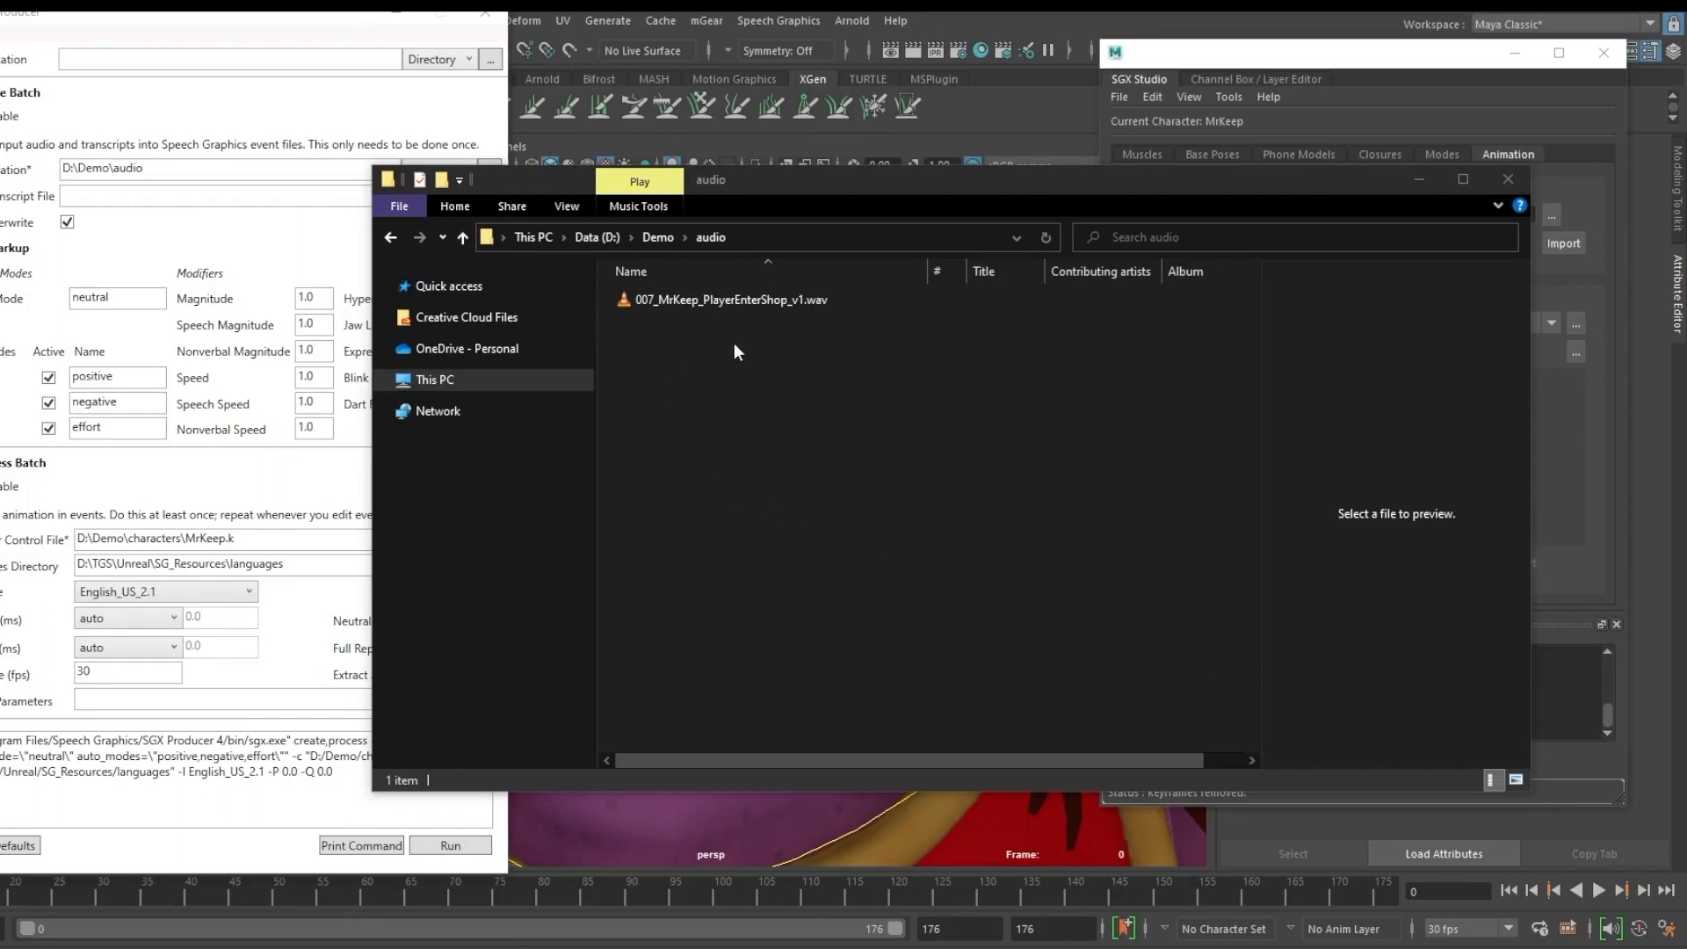
pyautogui.moveTo(701, 353)
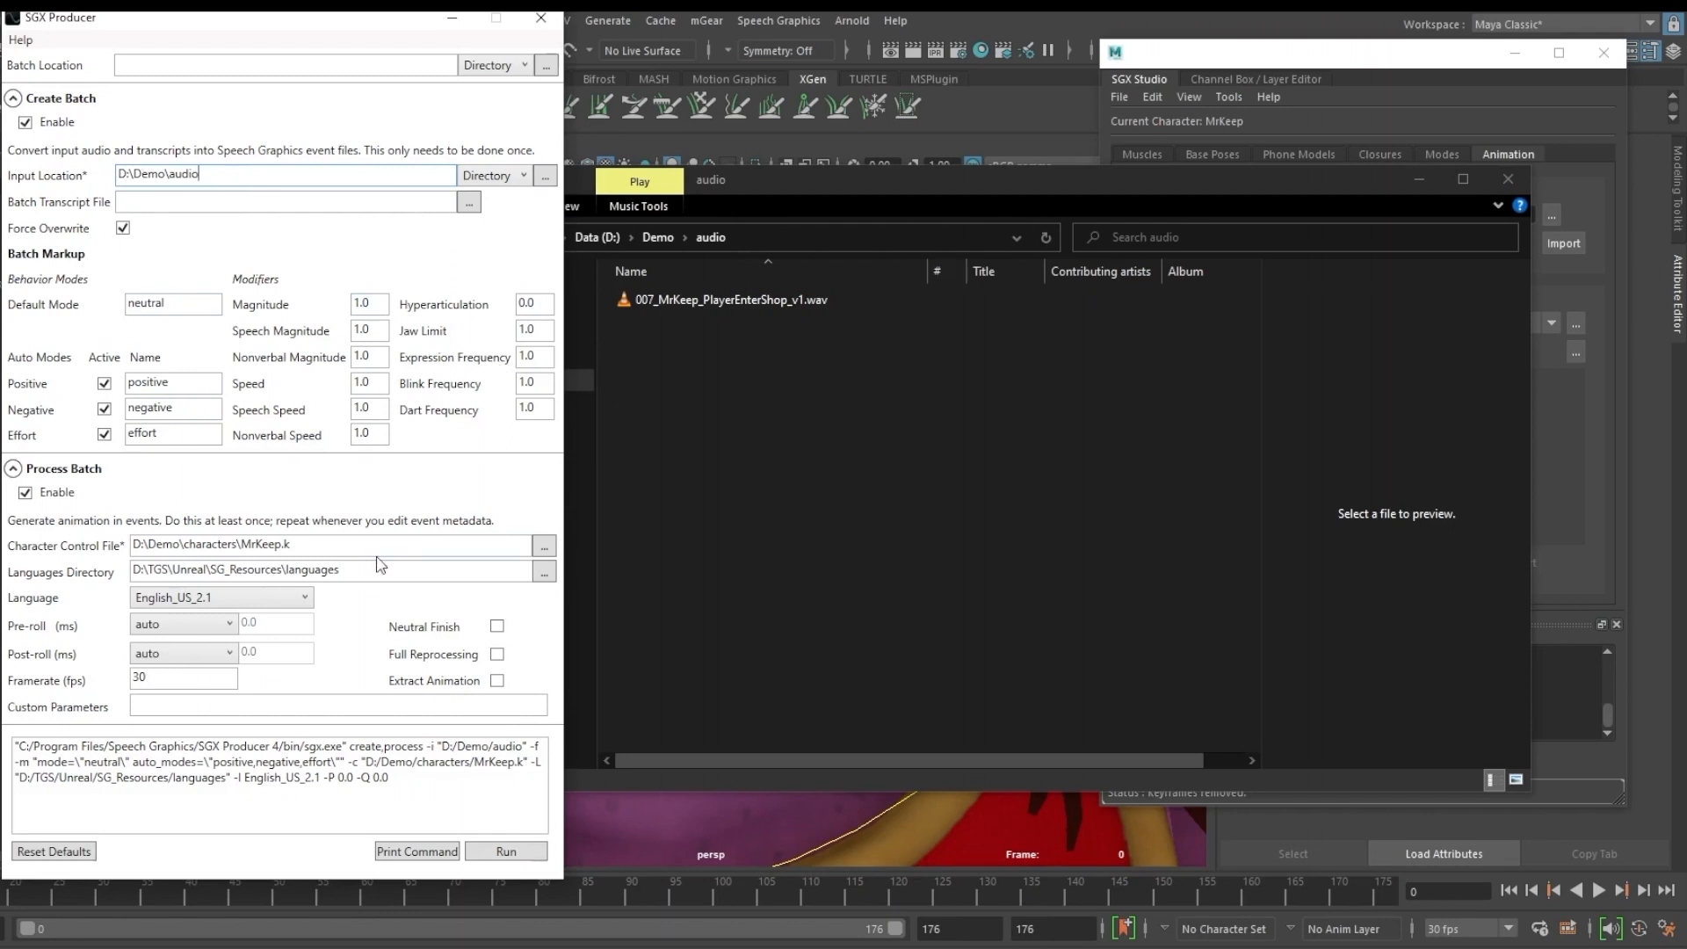
# Select the 007_MrKeep_PlayerEnterShop_v1.wav recording in the D:\Demo\audio folder.
pyautogui.click(324, 569)
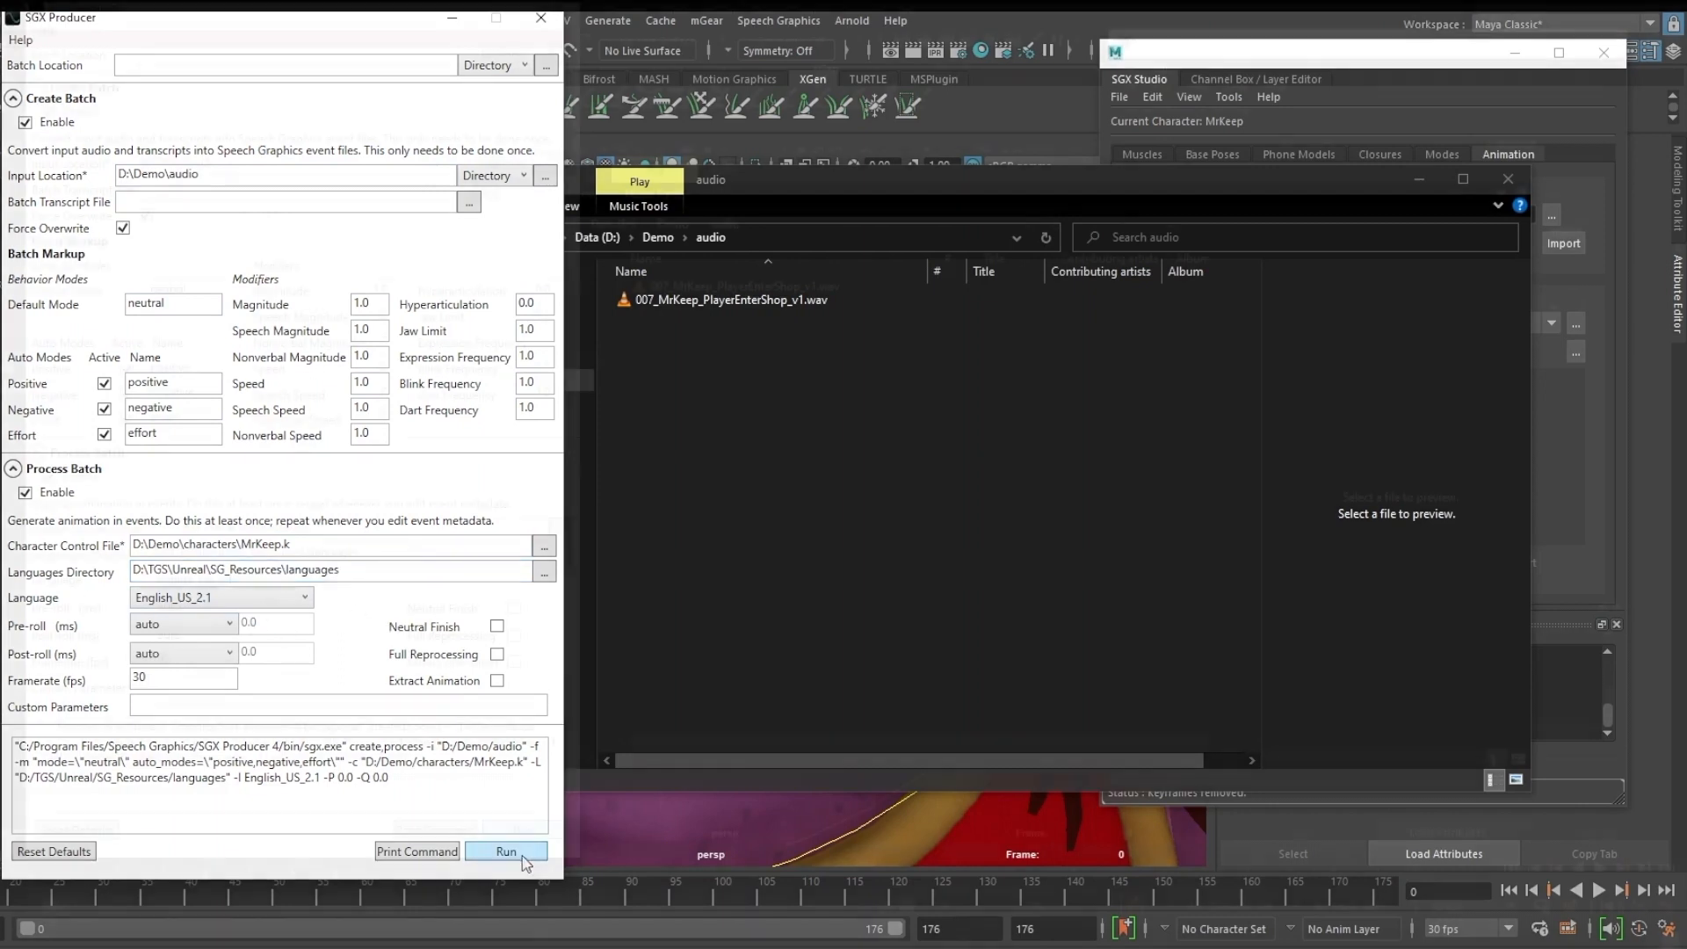
# Run the batch on the audio folder and view the new batch folder with the MrKeep event file and logs.
pyautogui.click(506, 850)
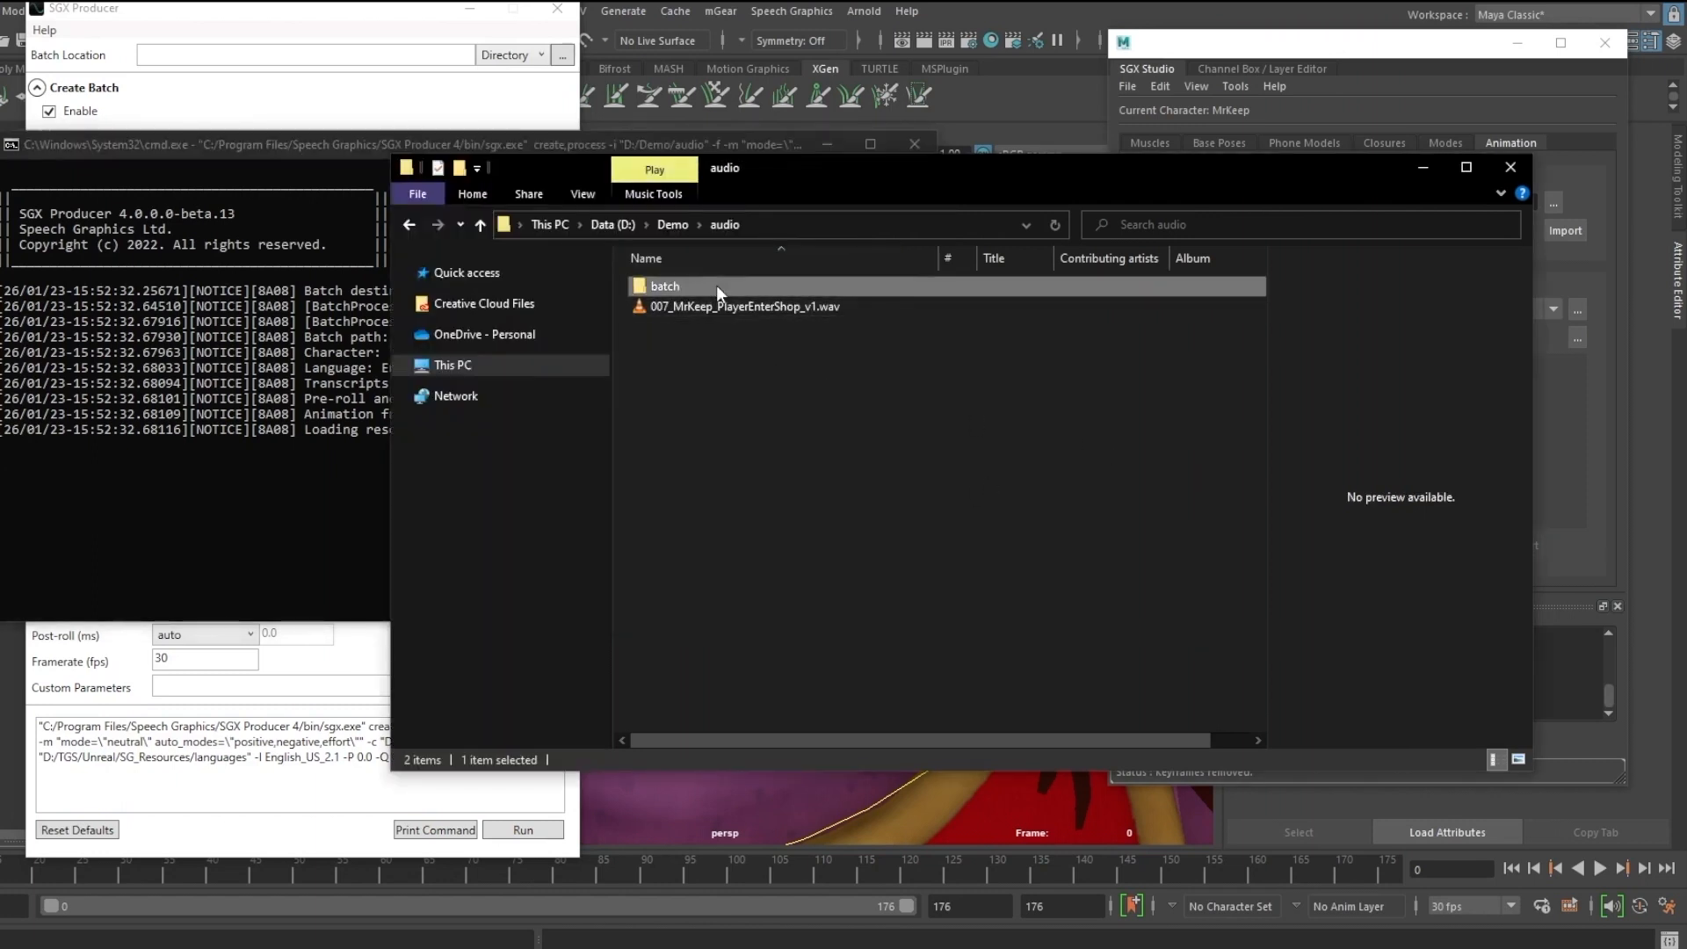
pyautogui.doubleClick(664, 285)
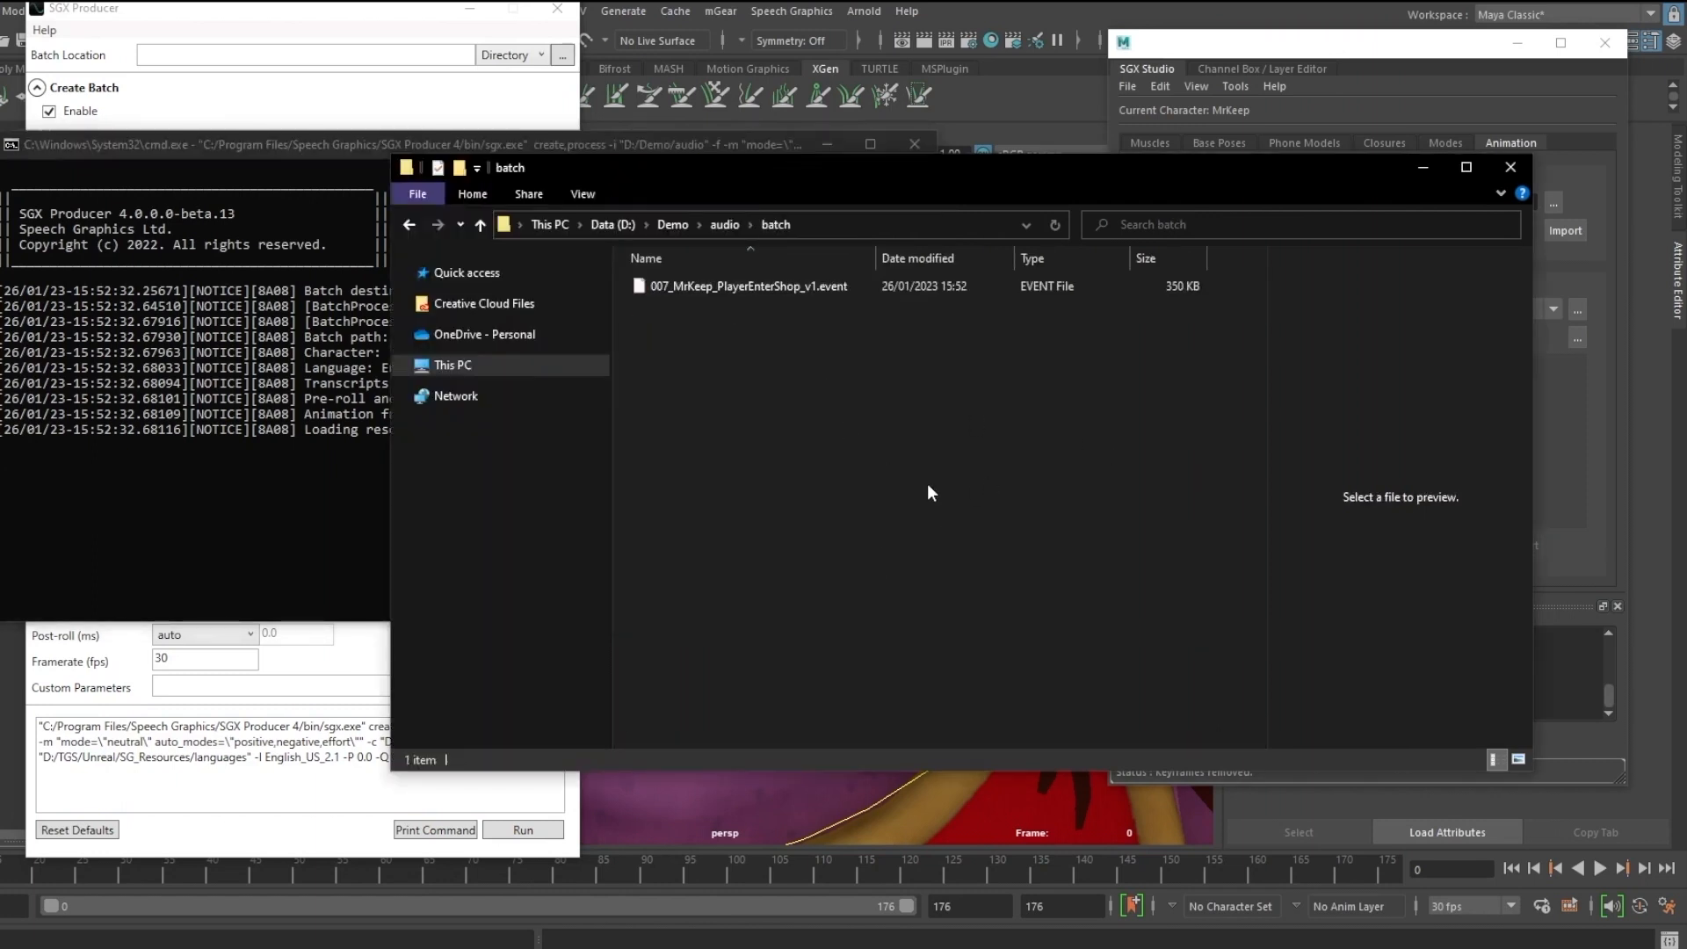
pyautogui.moveTo(346, 592)
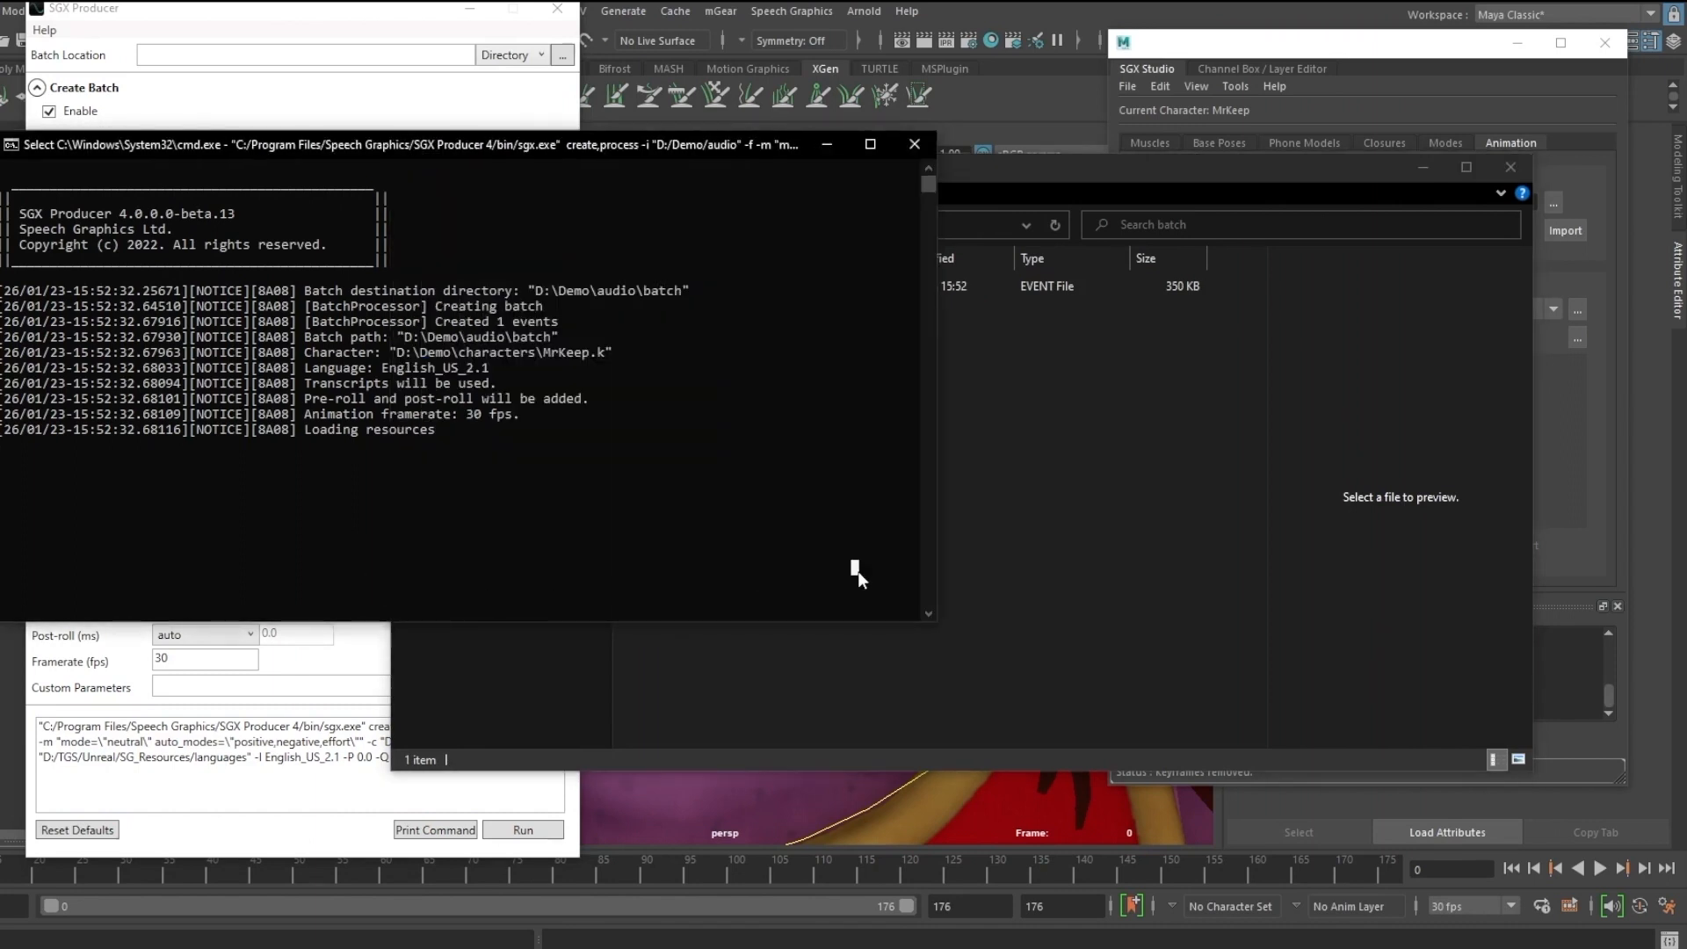
pyautogui.click(522, 829)
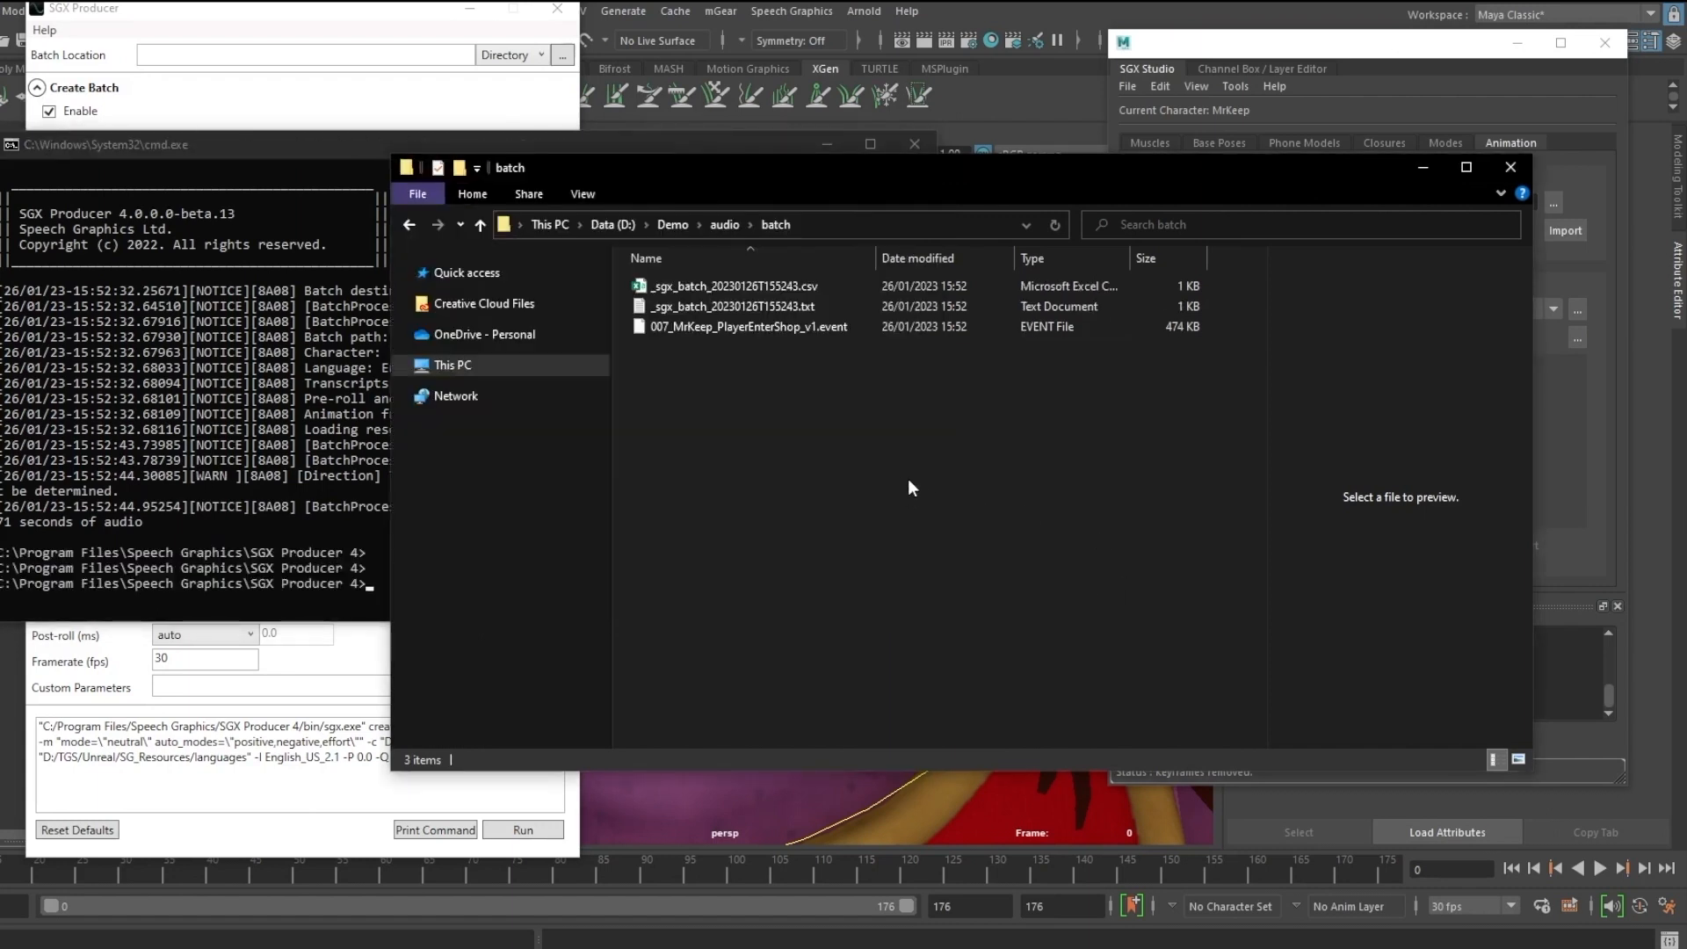
# Import the PlayerEnterShop .event file onto MrKeep via SGX Studio's Animation tab and play the lip-sync.
pyautogui.click(775, 225)
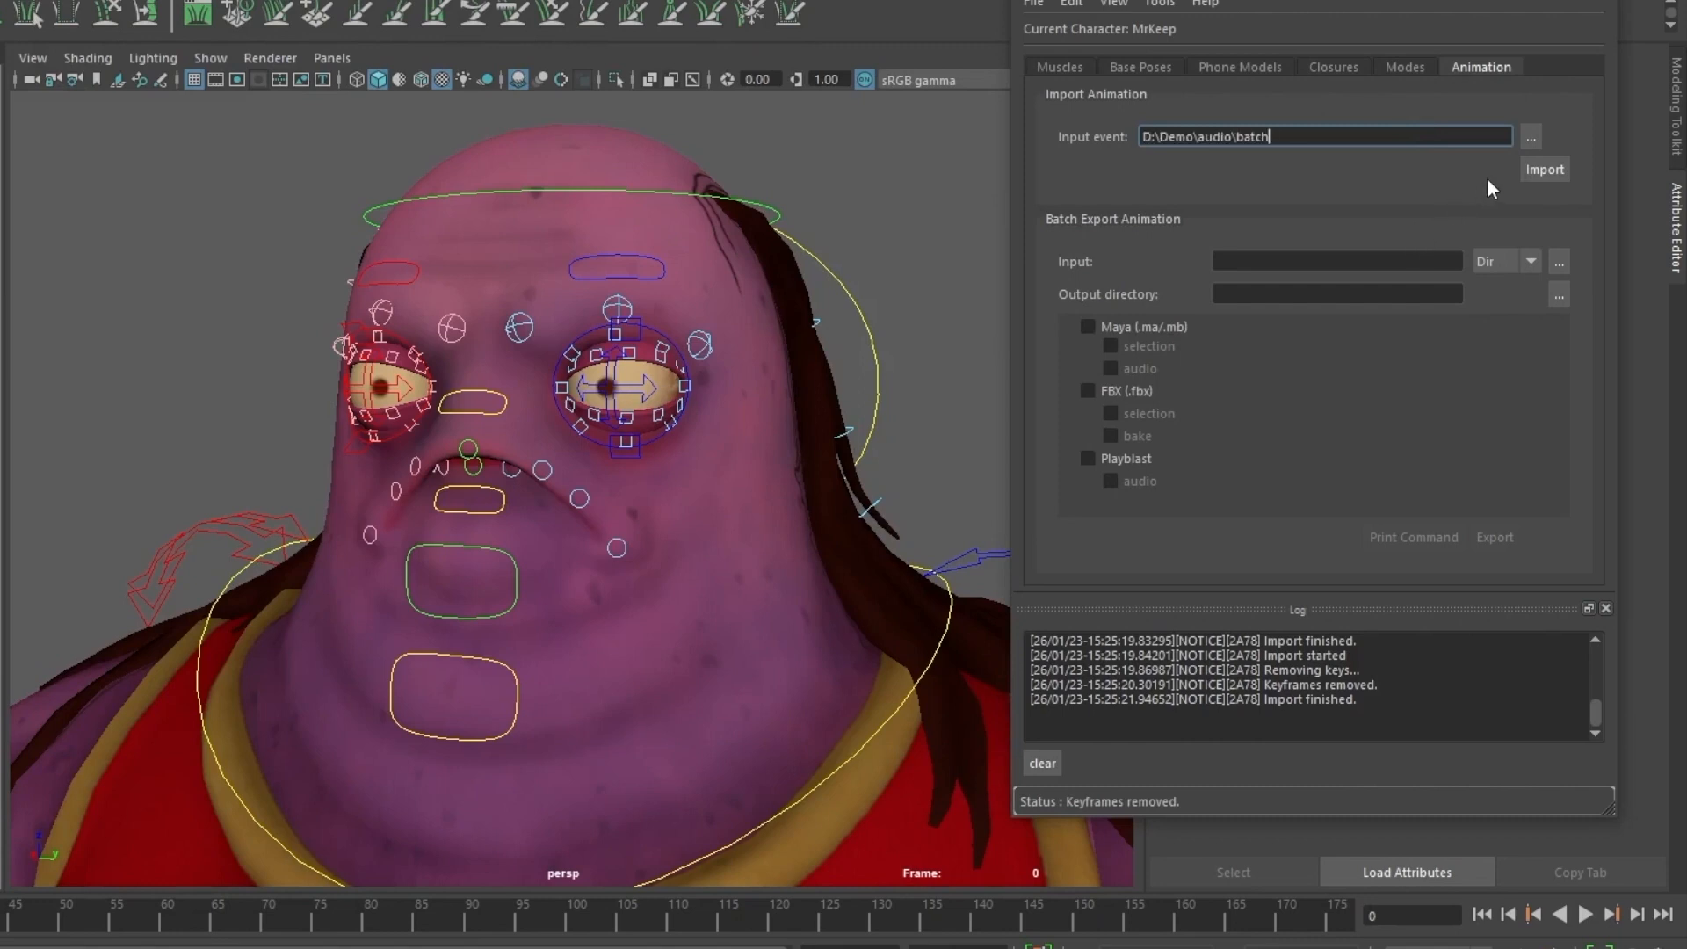
pyautogui.click(1529, 136)
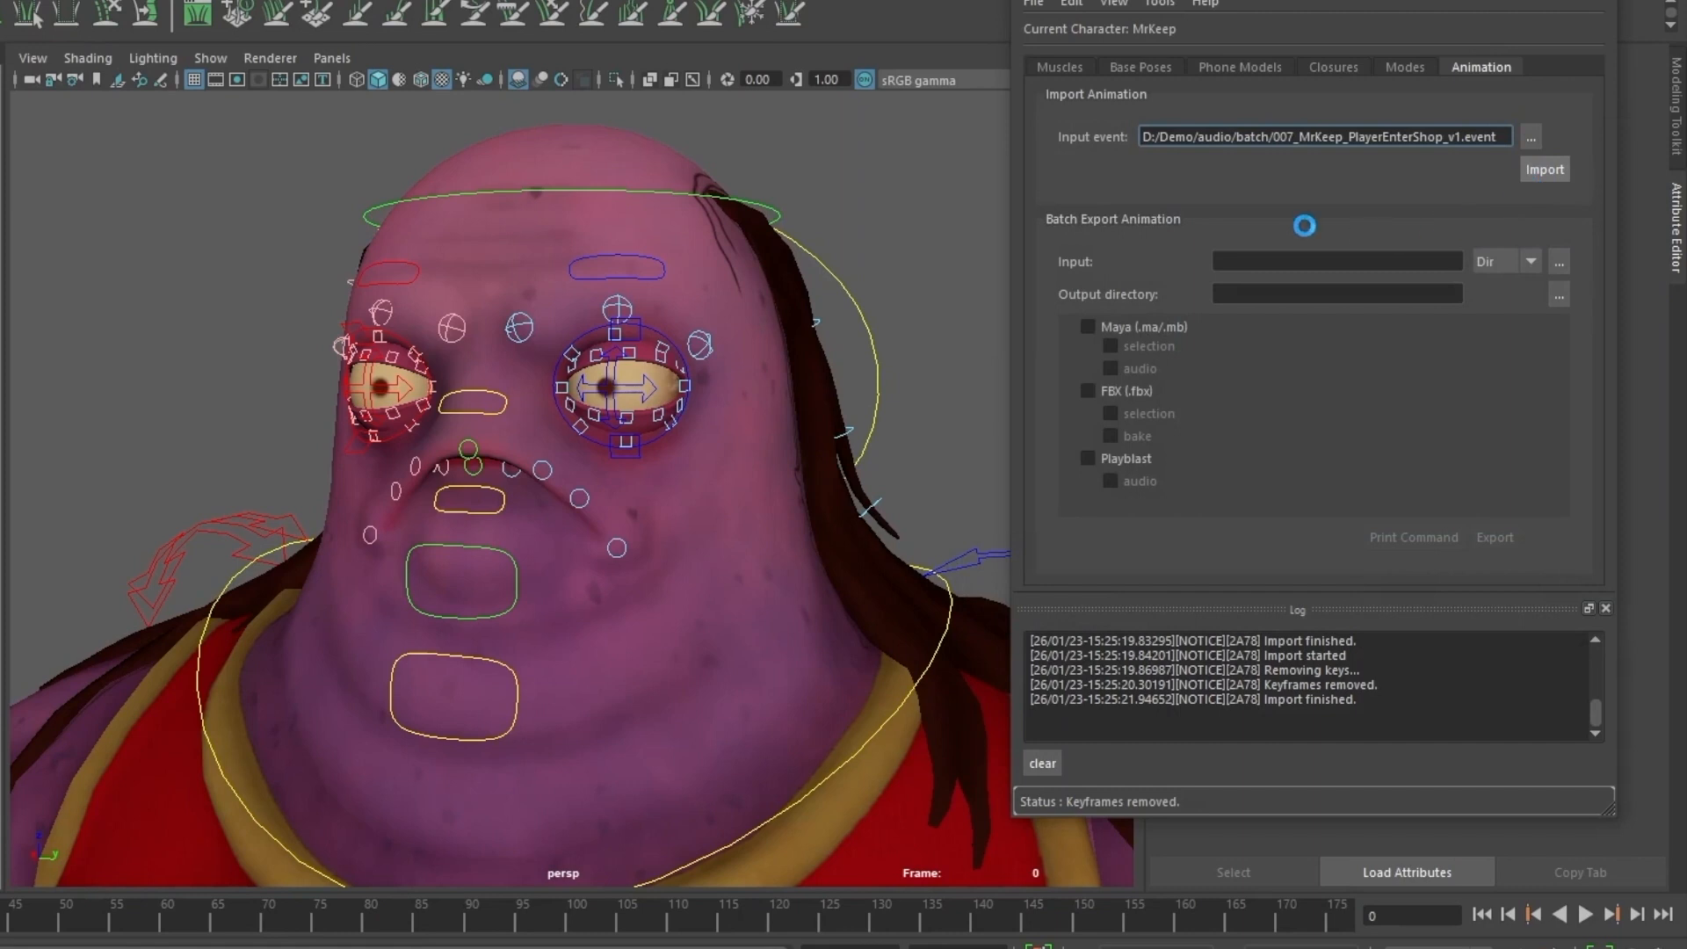
pyautogui.click(1543, 168)
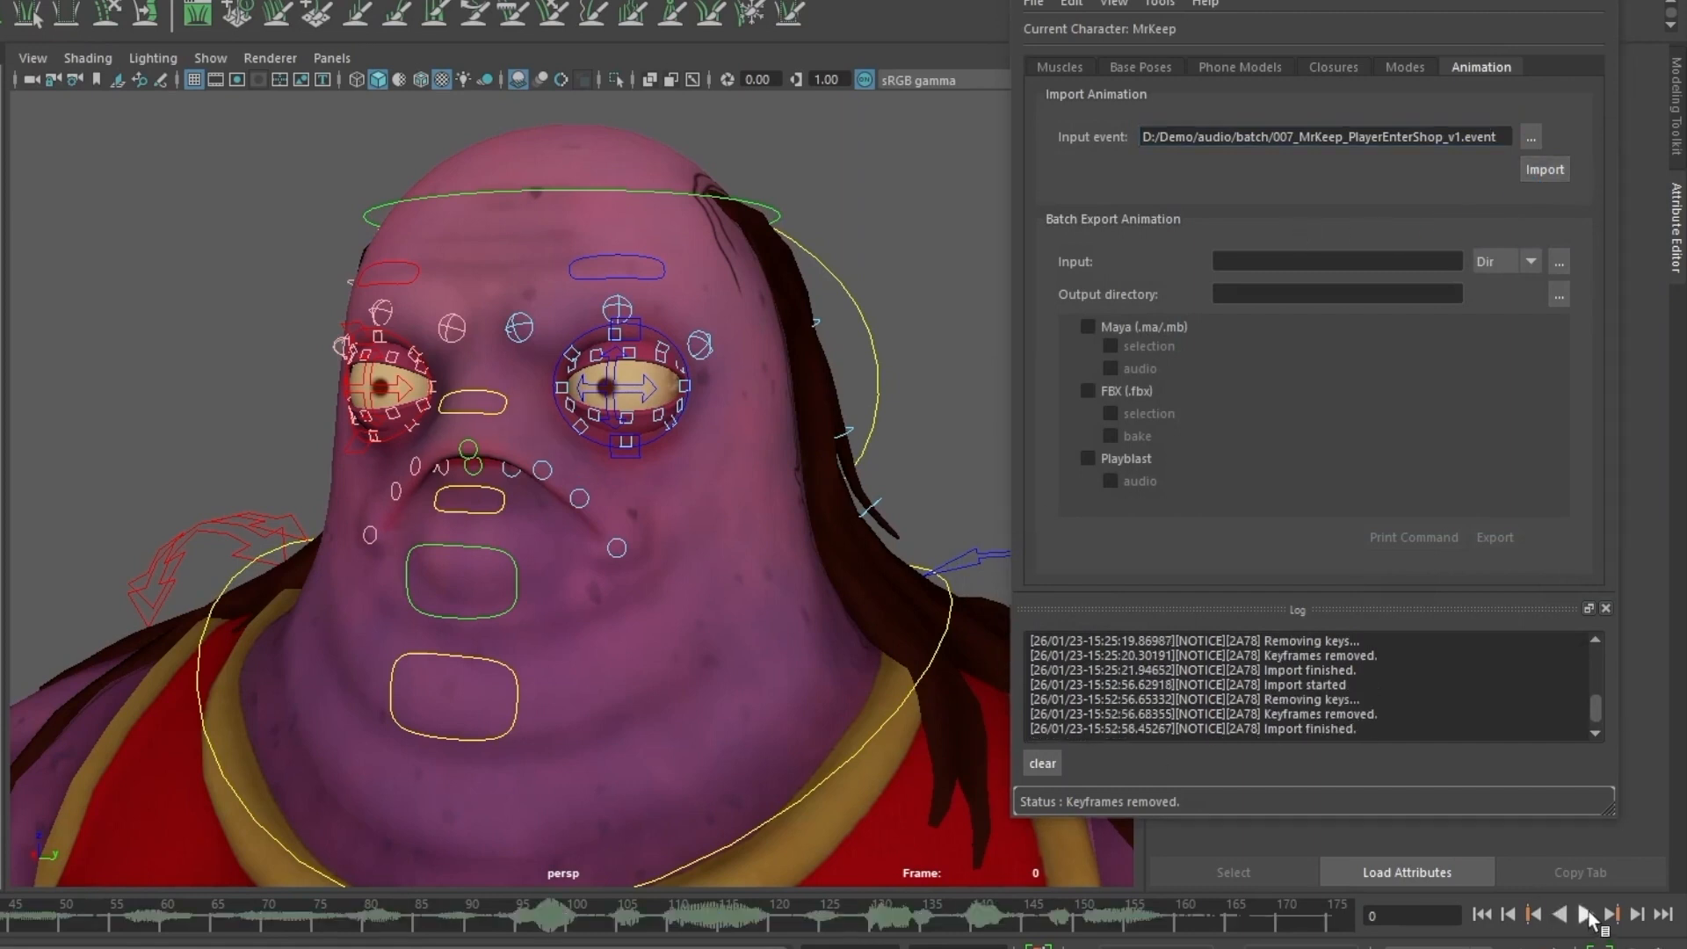
pyautogui.click(1583, 914)
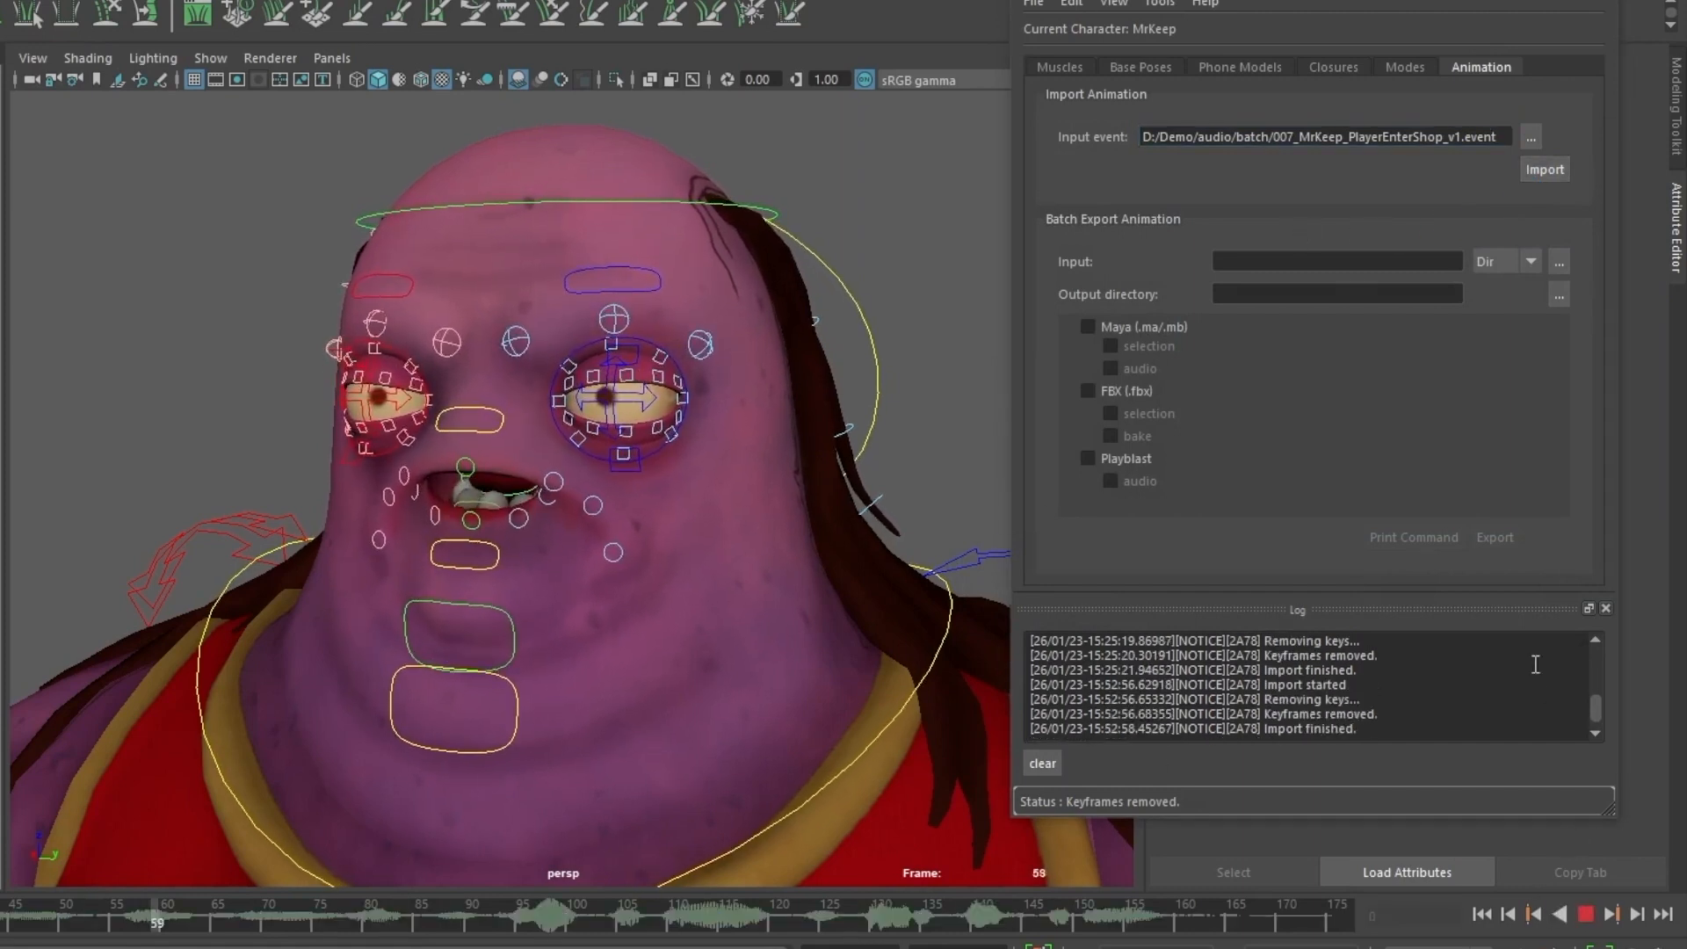